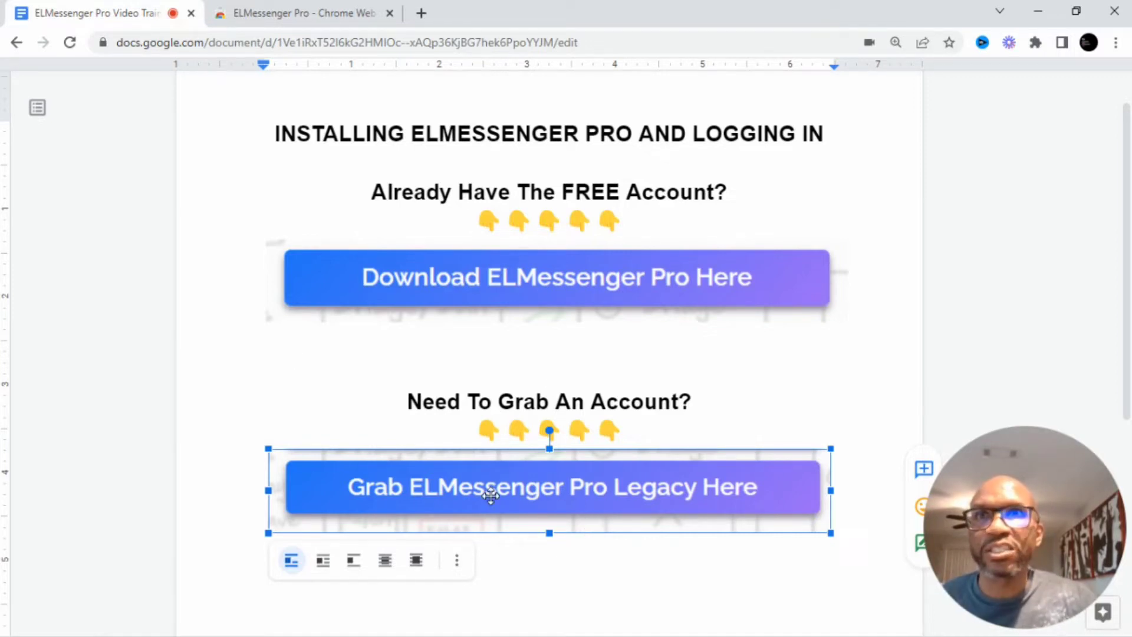
mouse_move(535, 281)
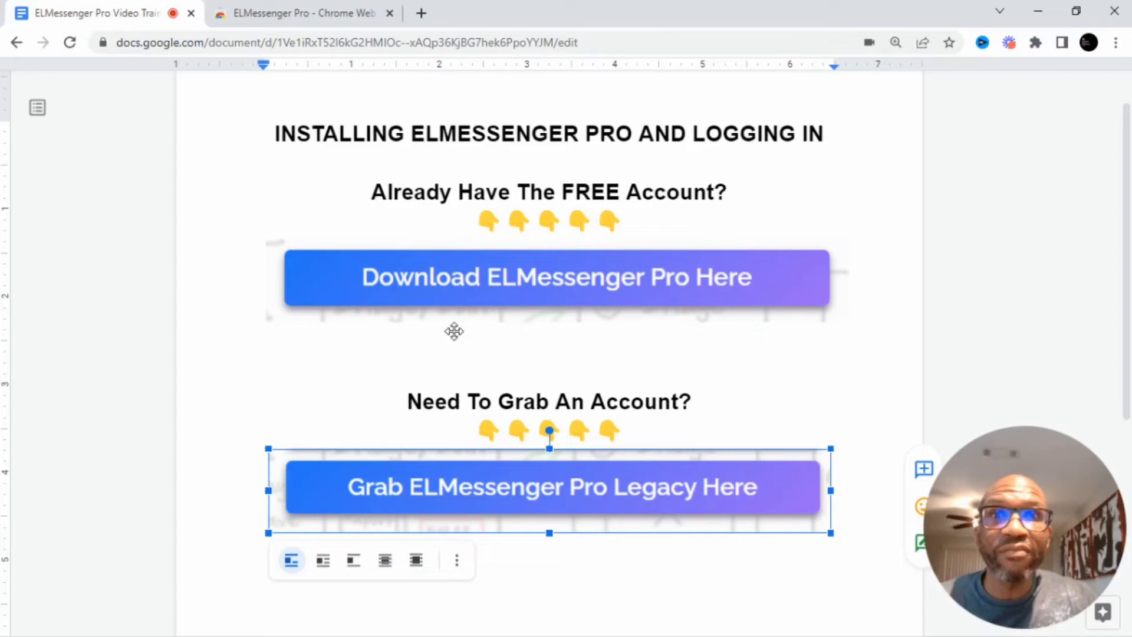
mouse_move(248, 414)
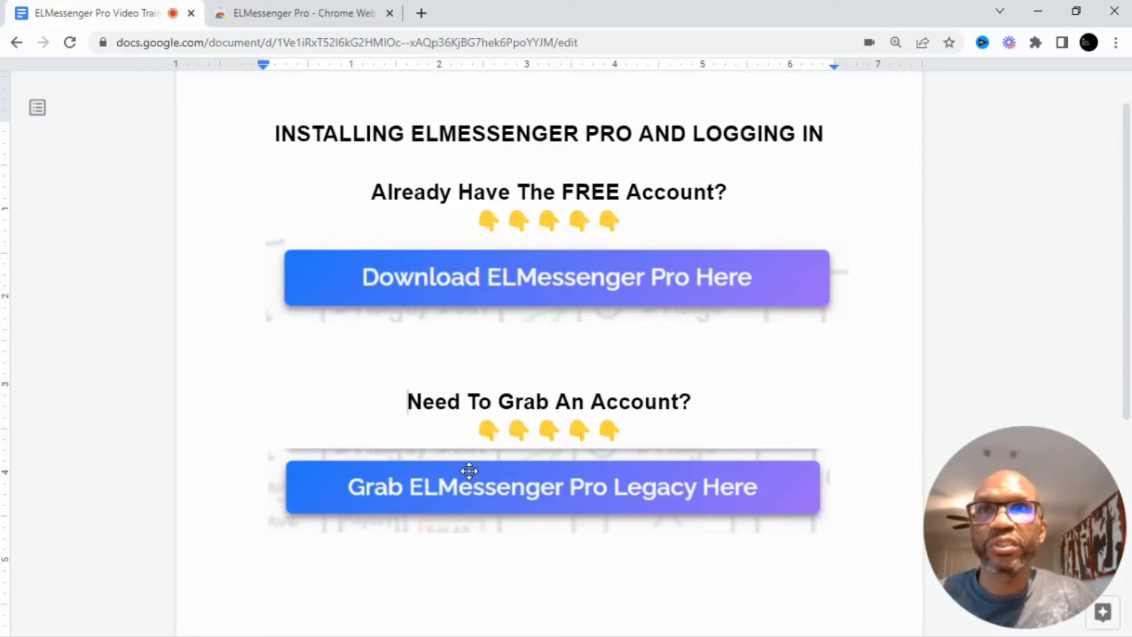
mouse_move(500, 384)
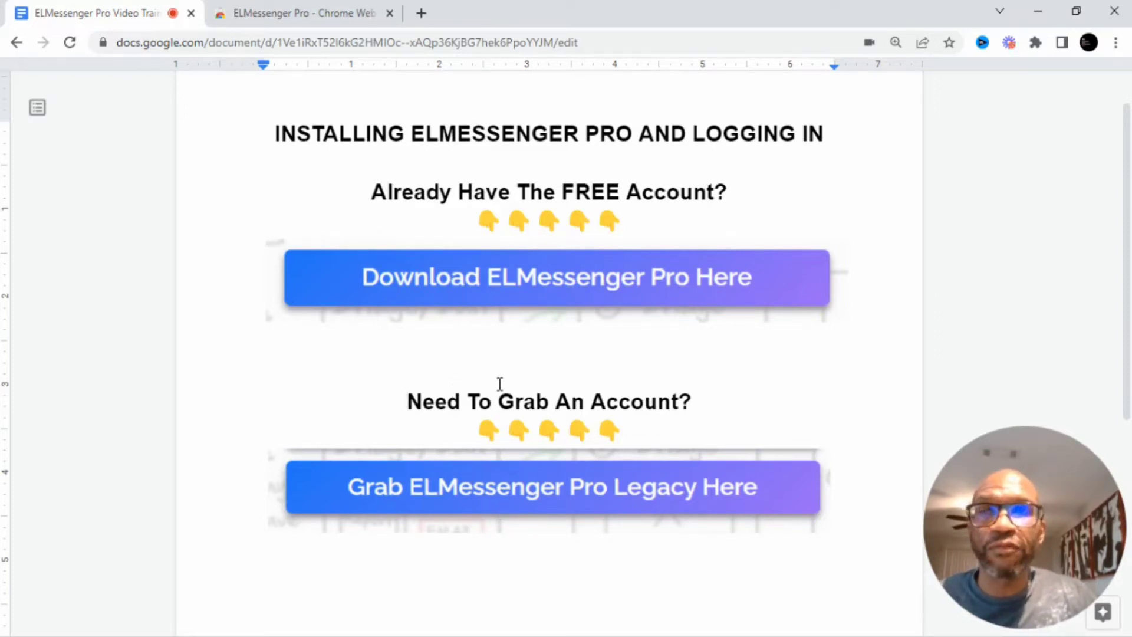
mouse_move(431, 365)
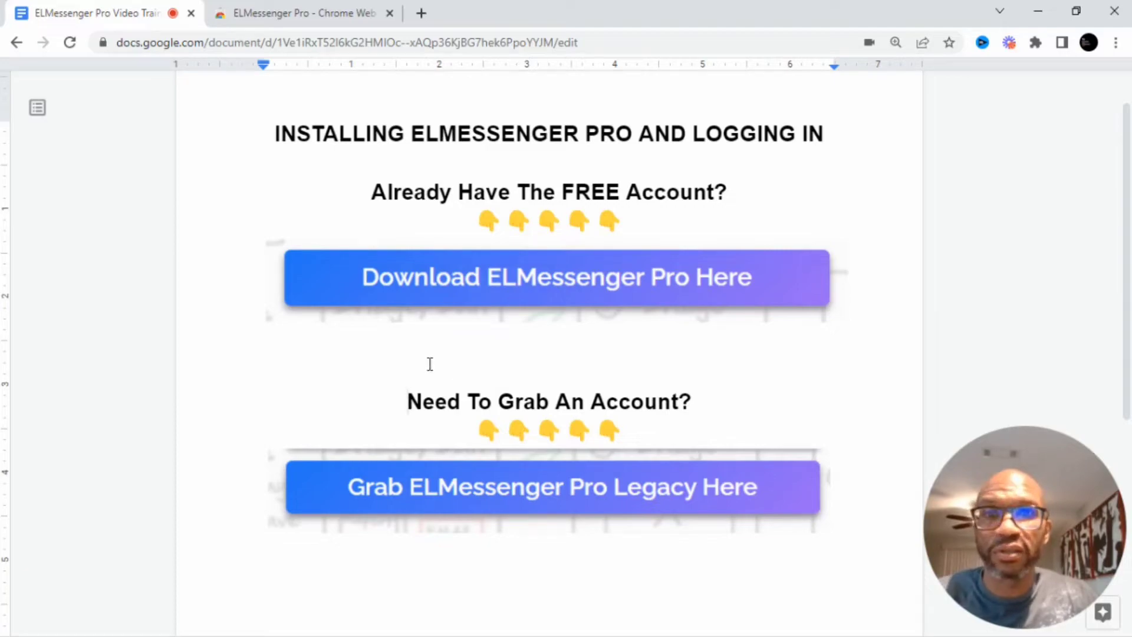
Follow the 'Grab ELMessenger Pro Legacy Here' link from the training doc to the Legacy sales page.
left_click(550, 486)
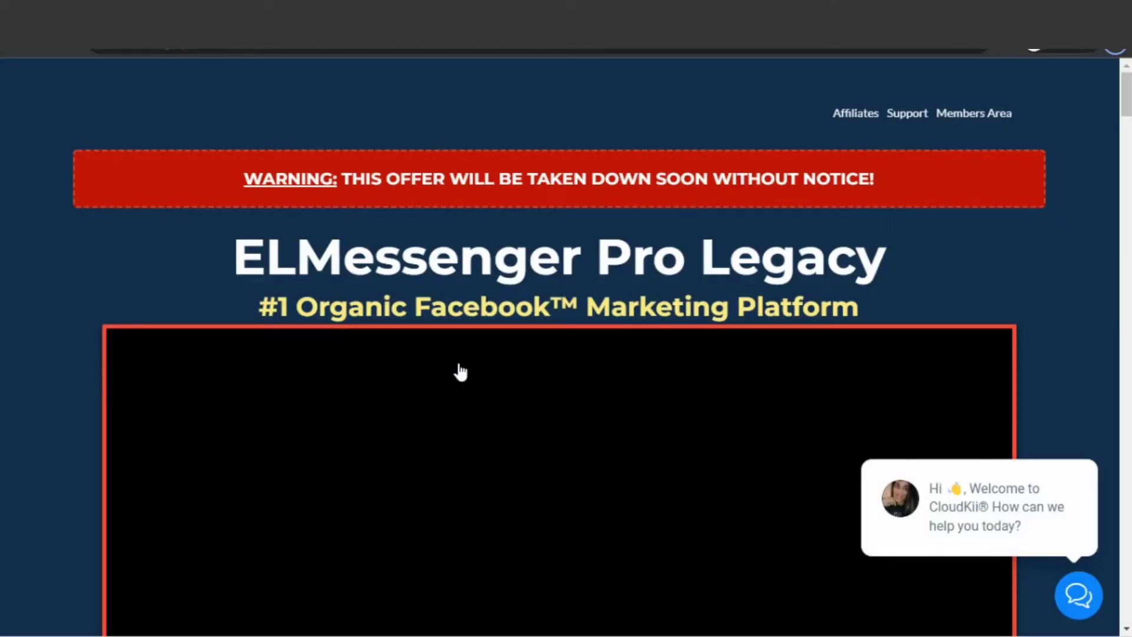
Play the sales video, review the page down to the Create Your Account form, then reach the Chrome Web Store listing.
left_click(461, 372)
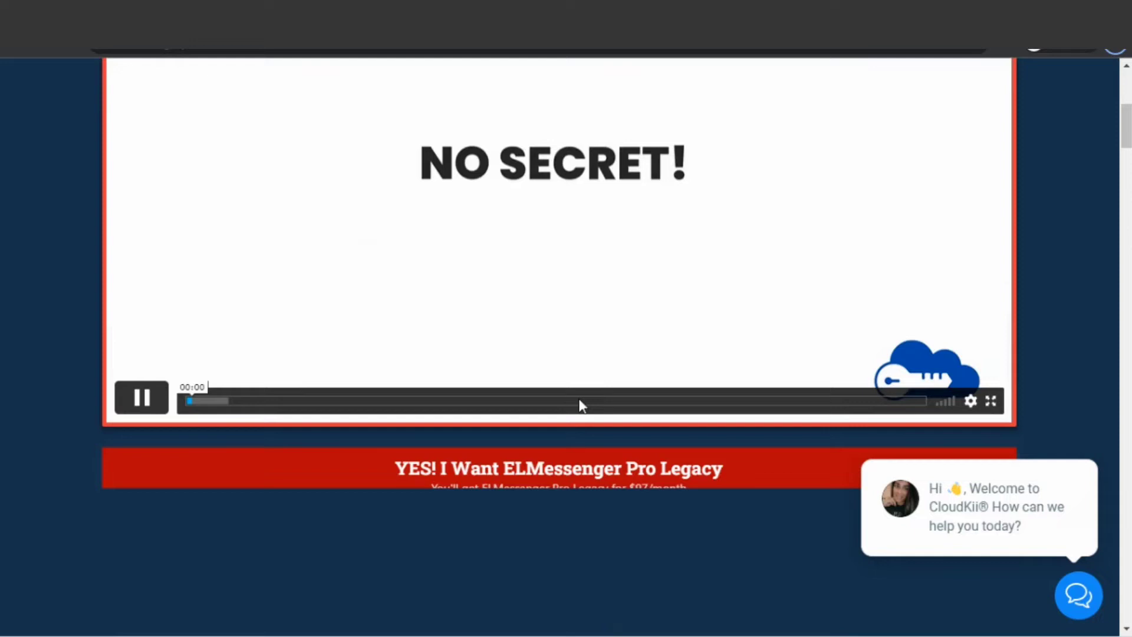
scroll("down", 3)
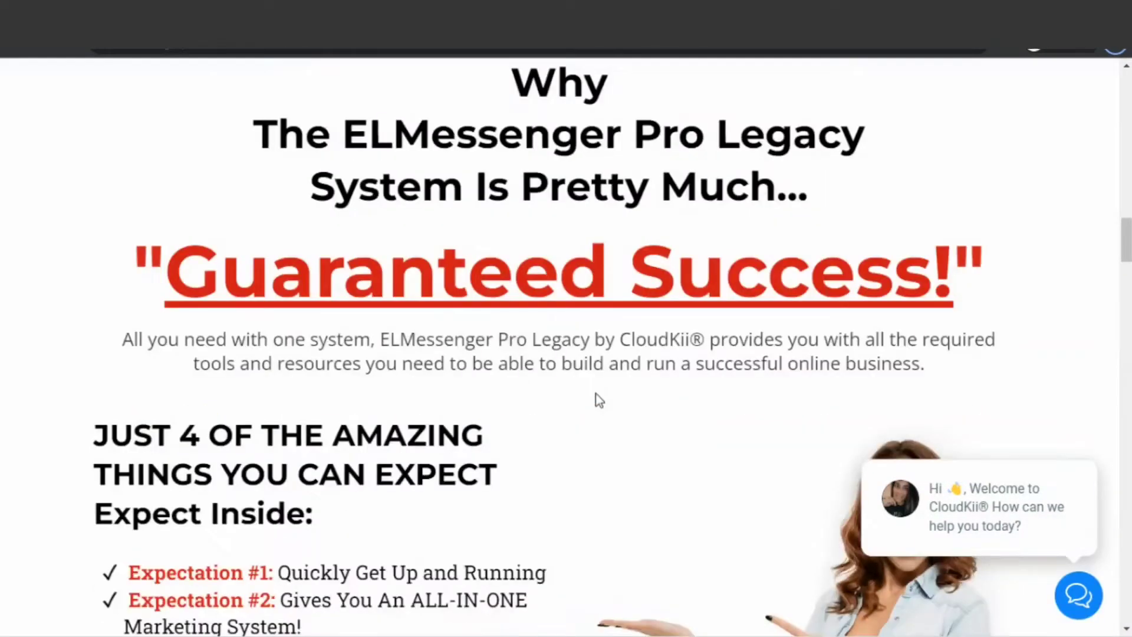
scroll("down", 3)
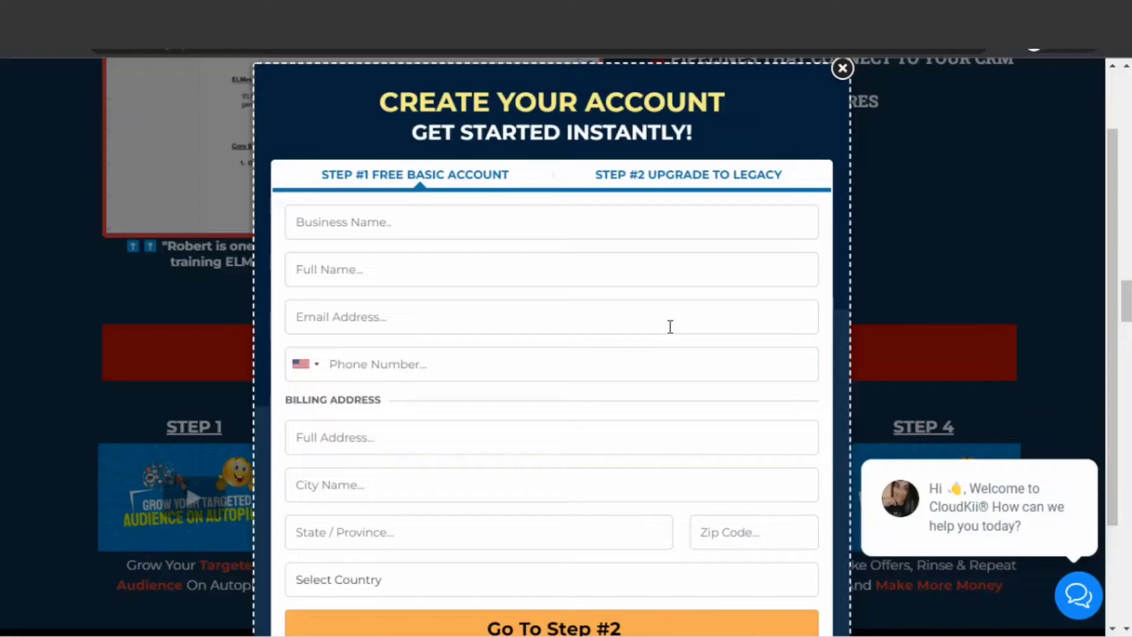
left_click(842, 68)
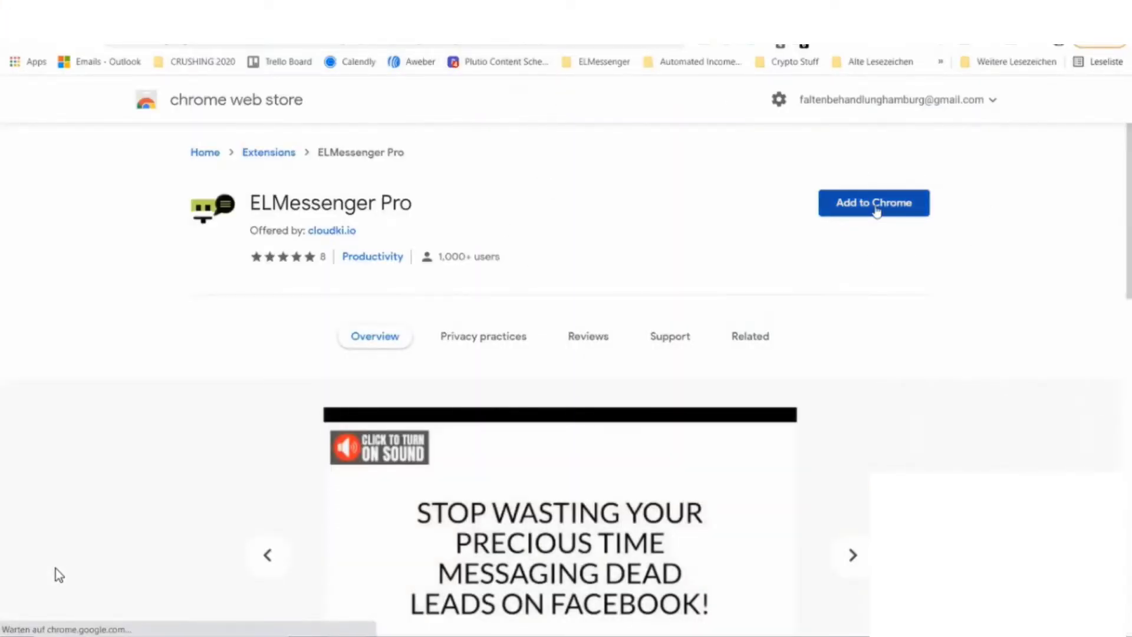
Add ELMessenger Pro to Chrome, confirming the install and dismissing the added-to-Chrome notice.
left_click(874, 203)
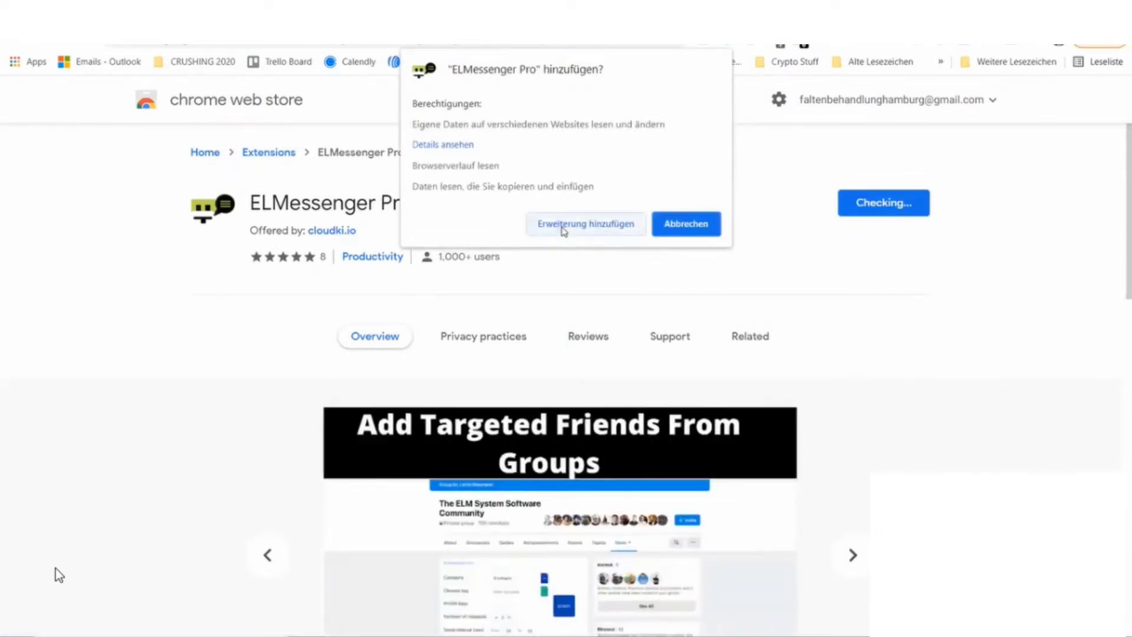
left_click(586, 224)
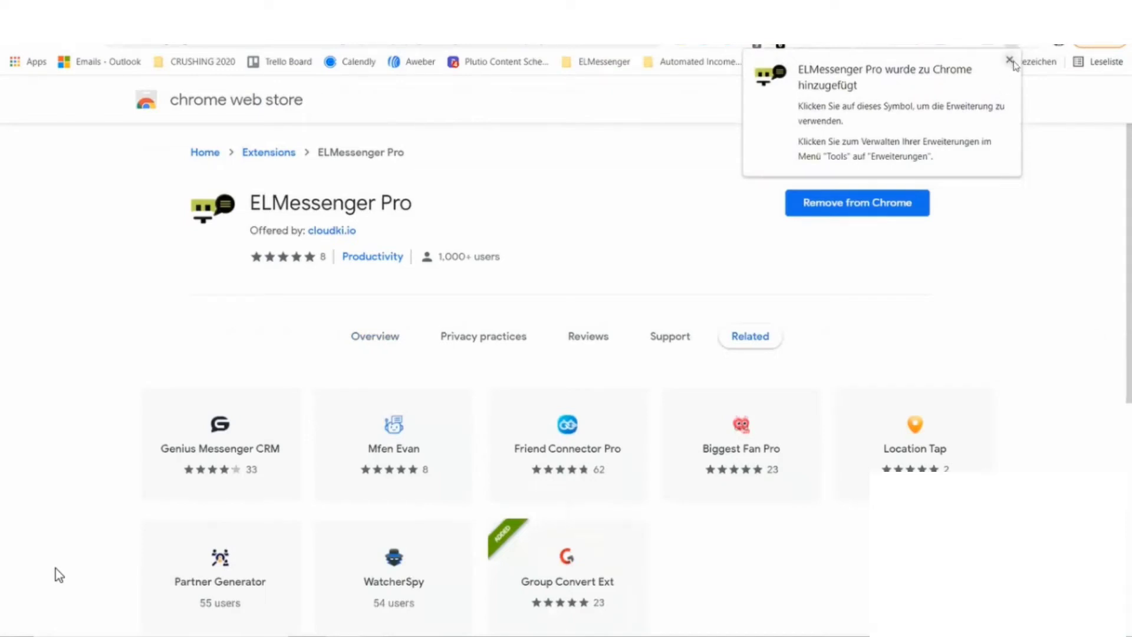
left_click(1010, 60)
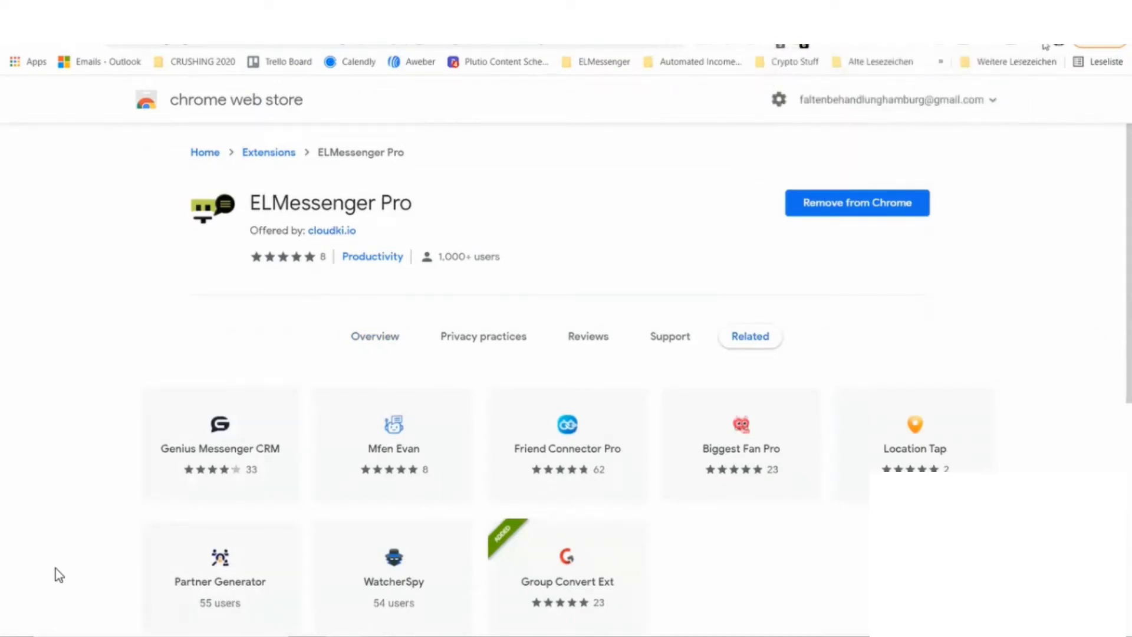
mouse_move(1048, 45)
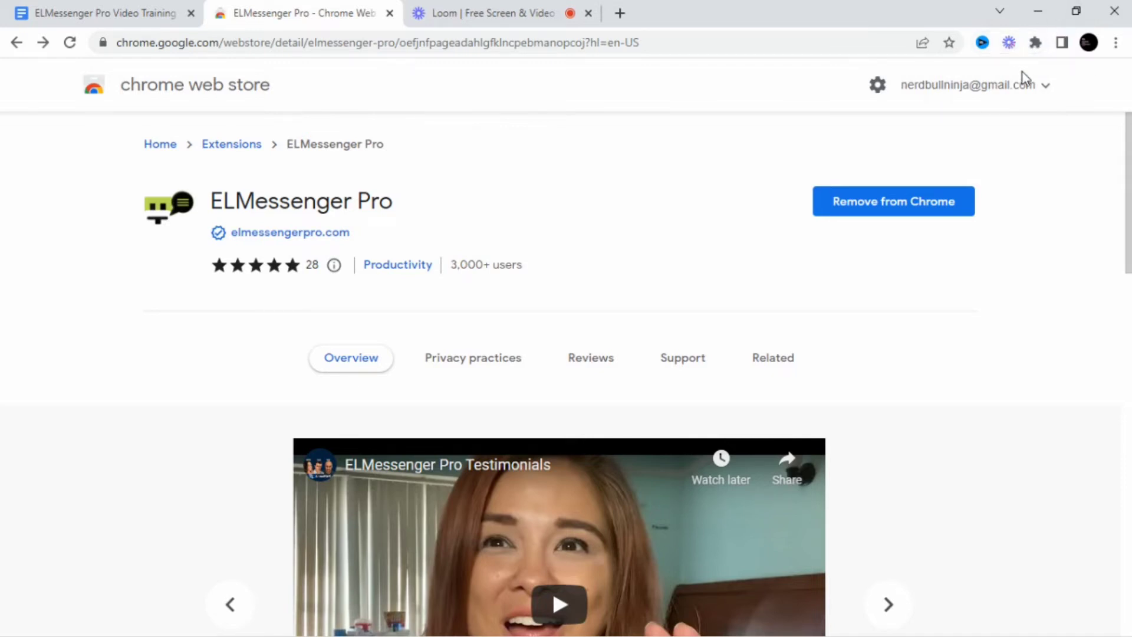
mouse_move(1036, 45)
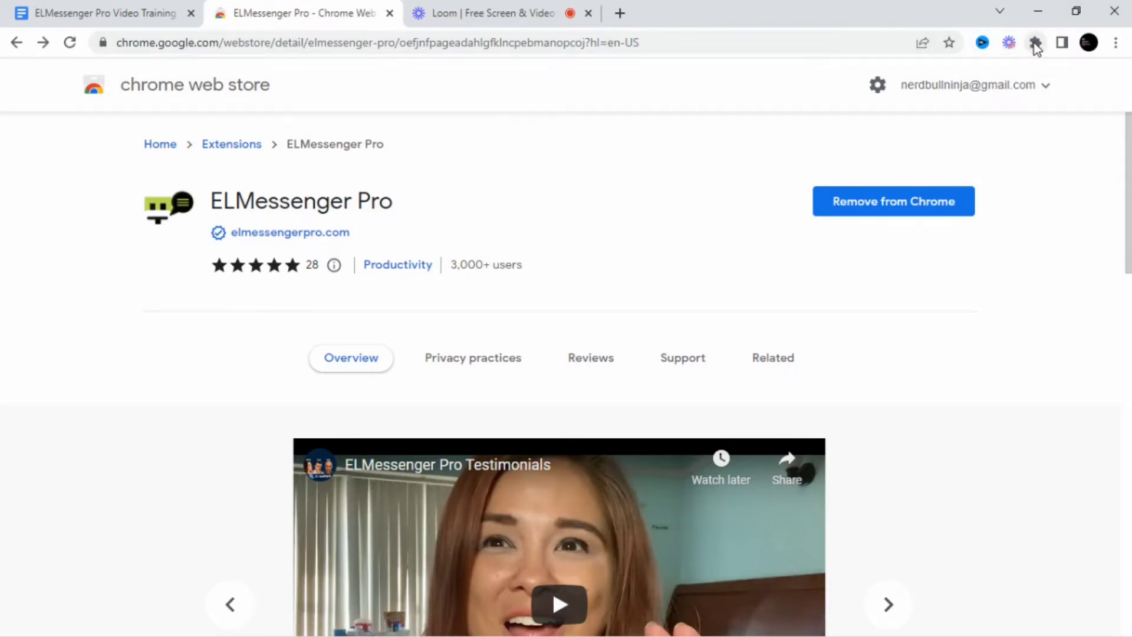
Pin ELMessenger Pro from the Extensions menu so its icon stays on the toolbar.
left_click(1036, 43)
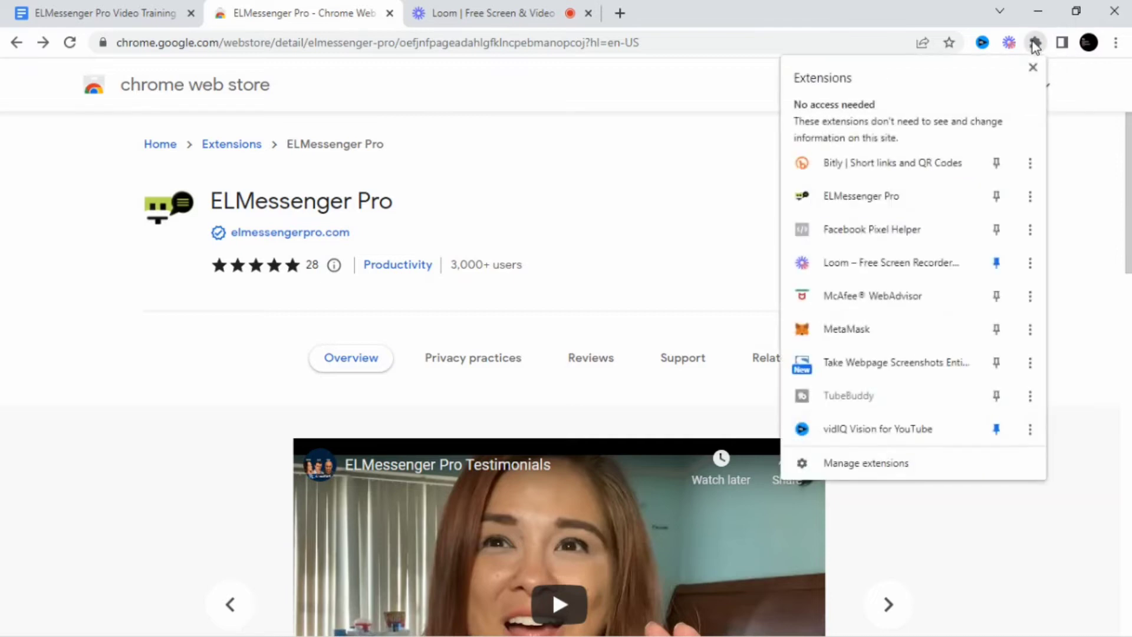
mouse_move(965, 161)
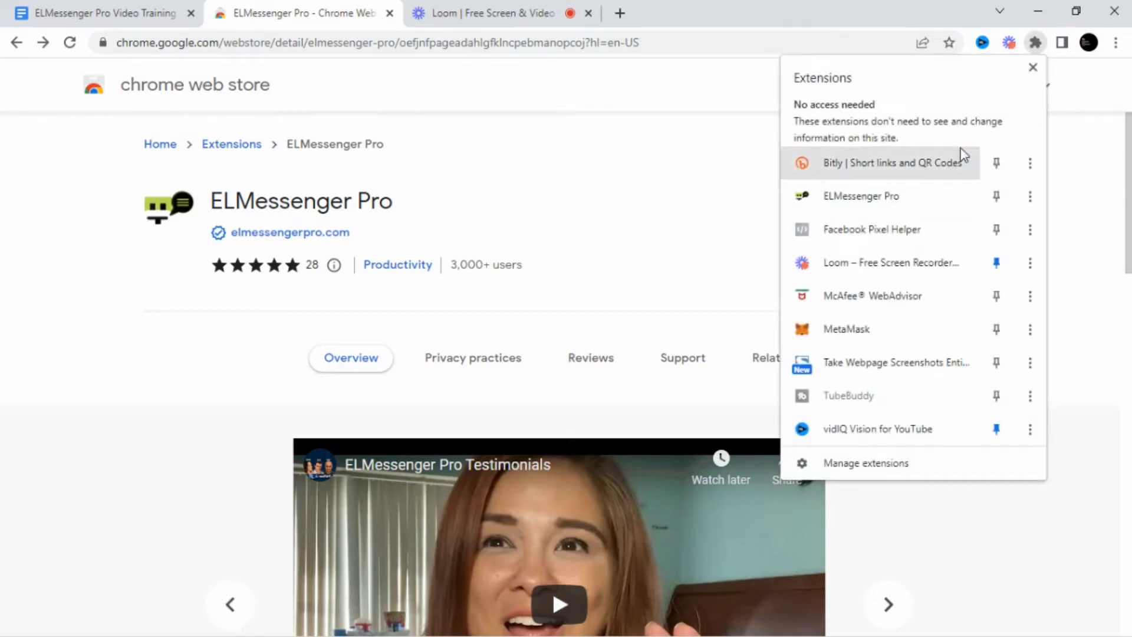
mouse_move(862, 203)
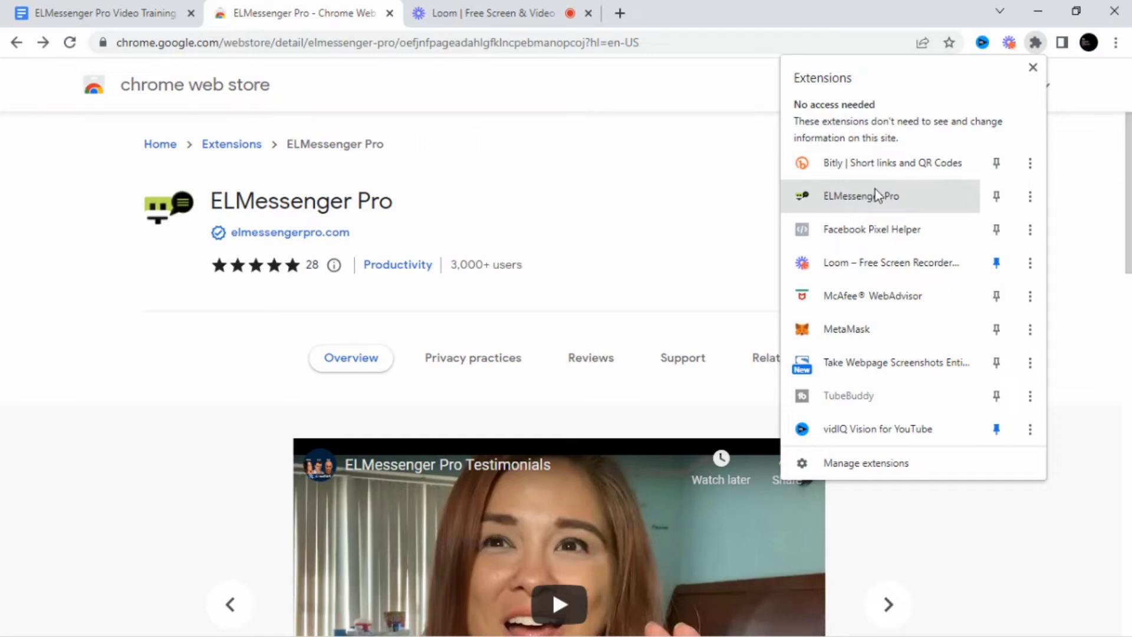
mouse_move(998, 197)
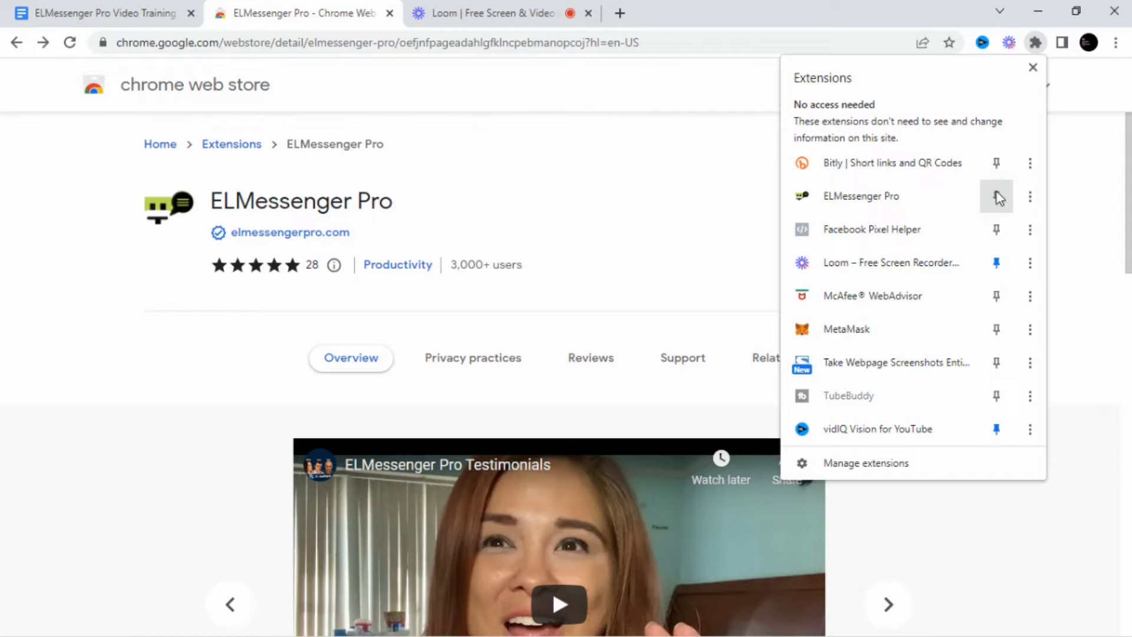
left_click(997, 195)
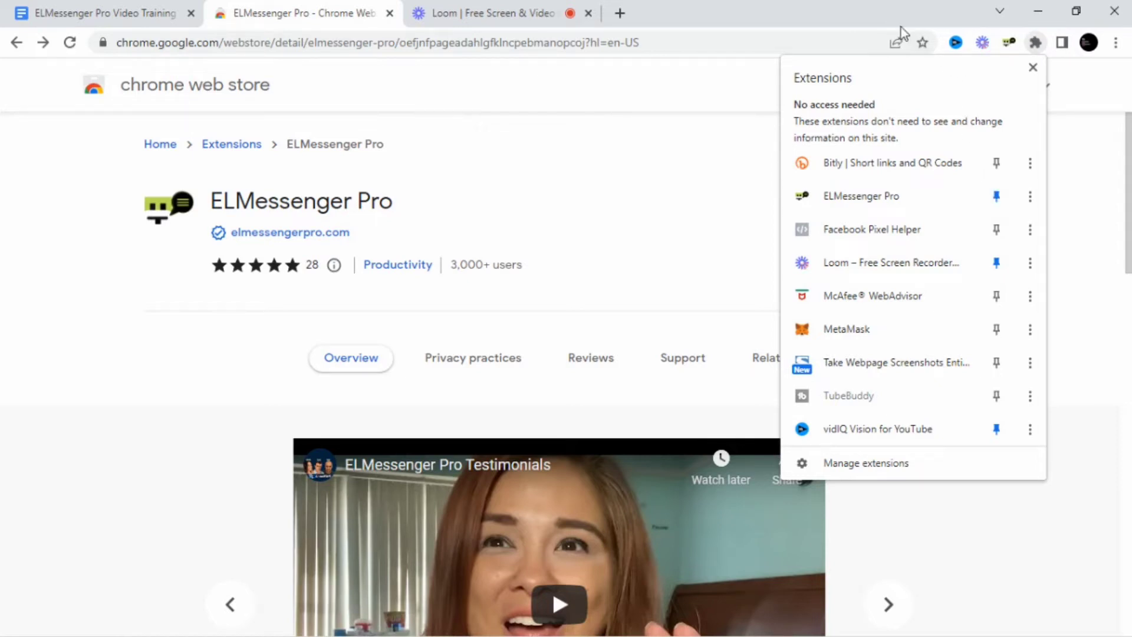
left_click(1034, 67)
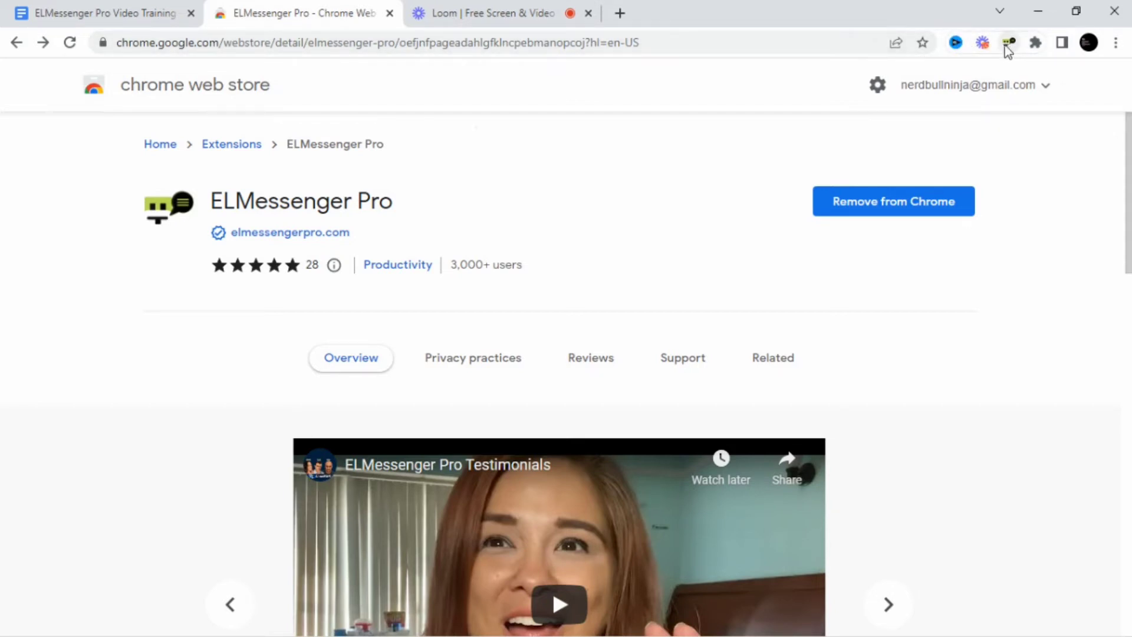
Fill the ELMessenger Pro login popup with the registered account email and password.
left_click(1010, 43)
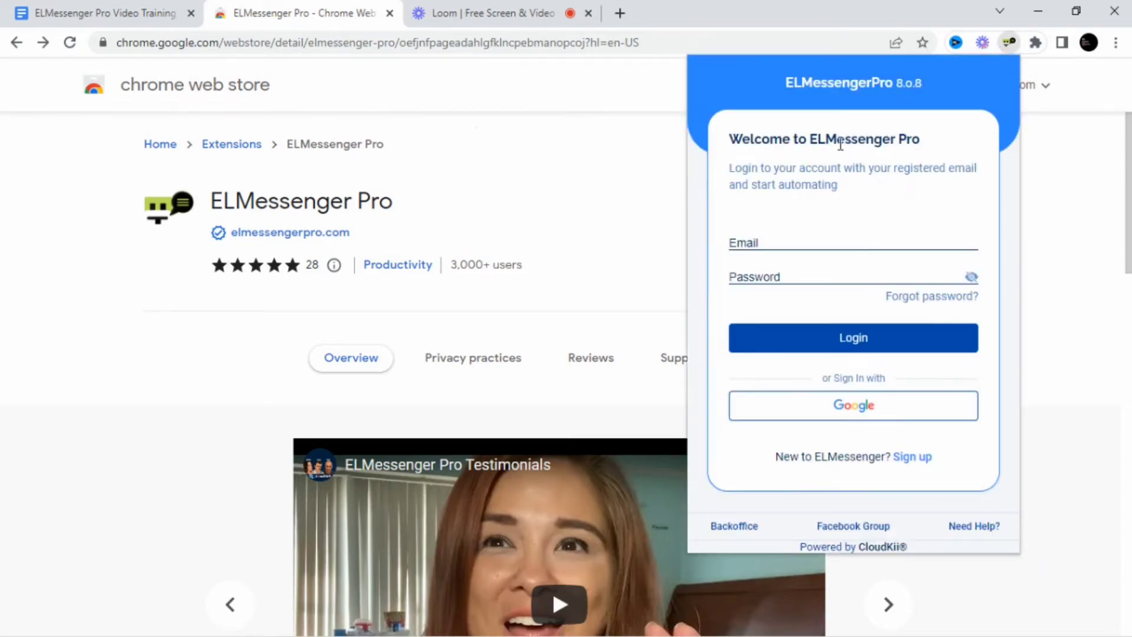
mouse_move(881, 185)
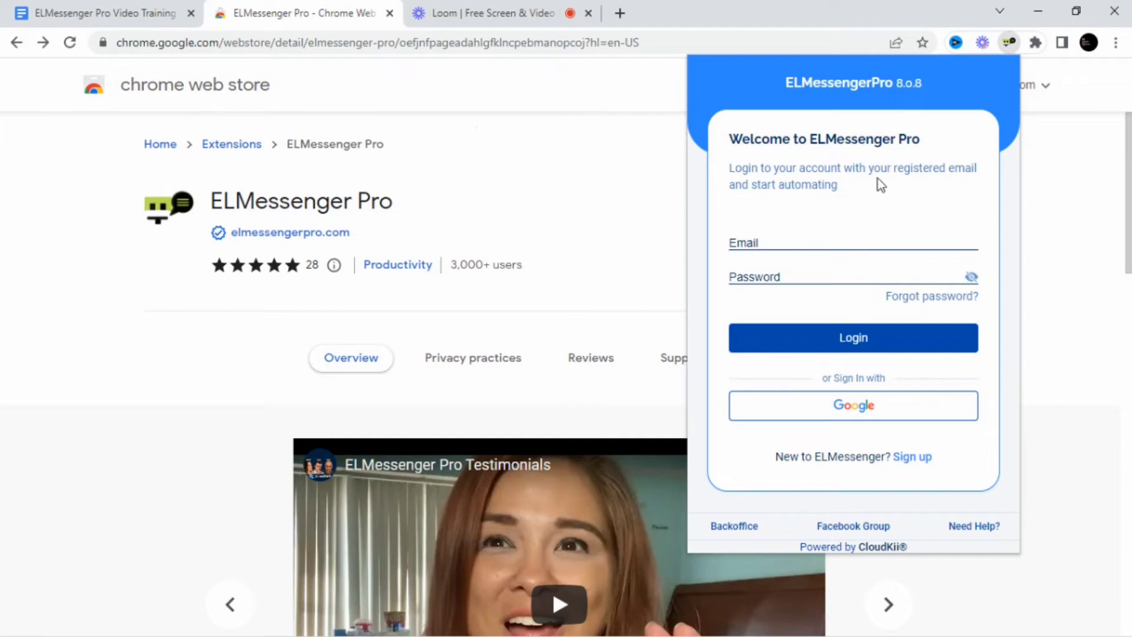
mouse_move(755, 217)
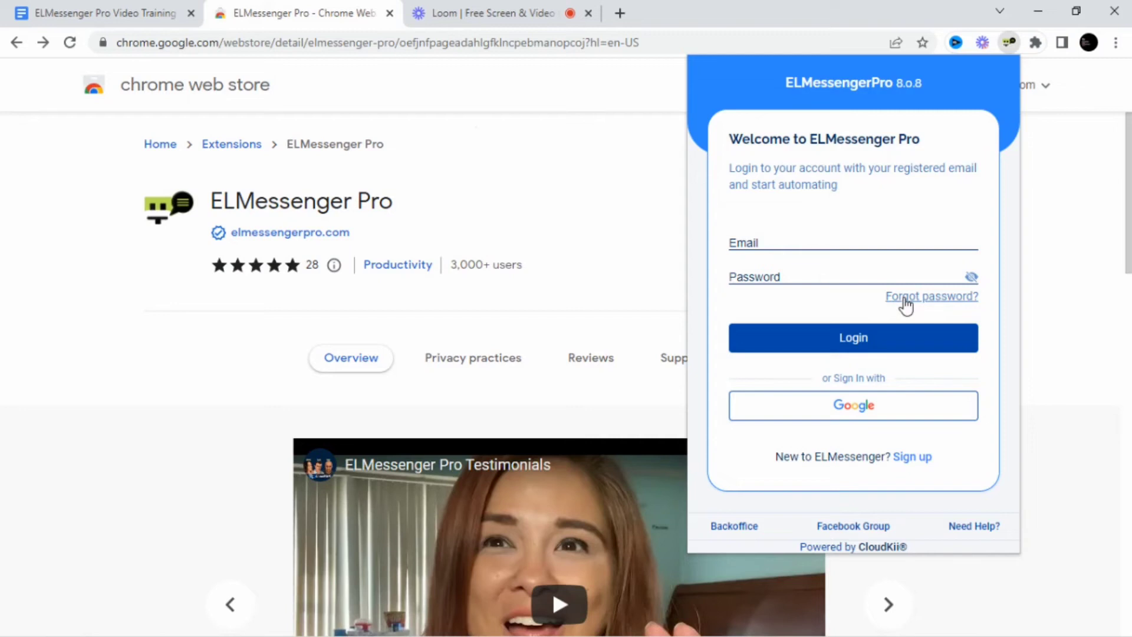
mouse_move(901, 264)
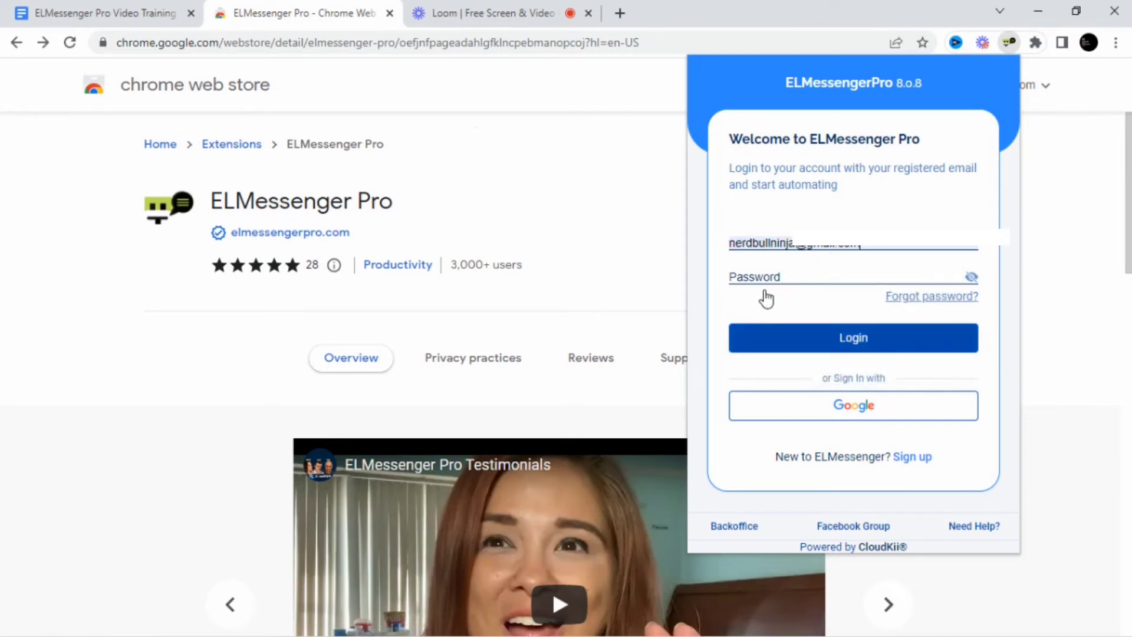
type("•••")
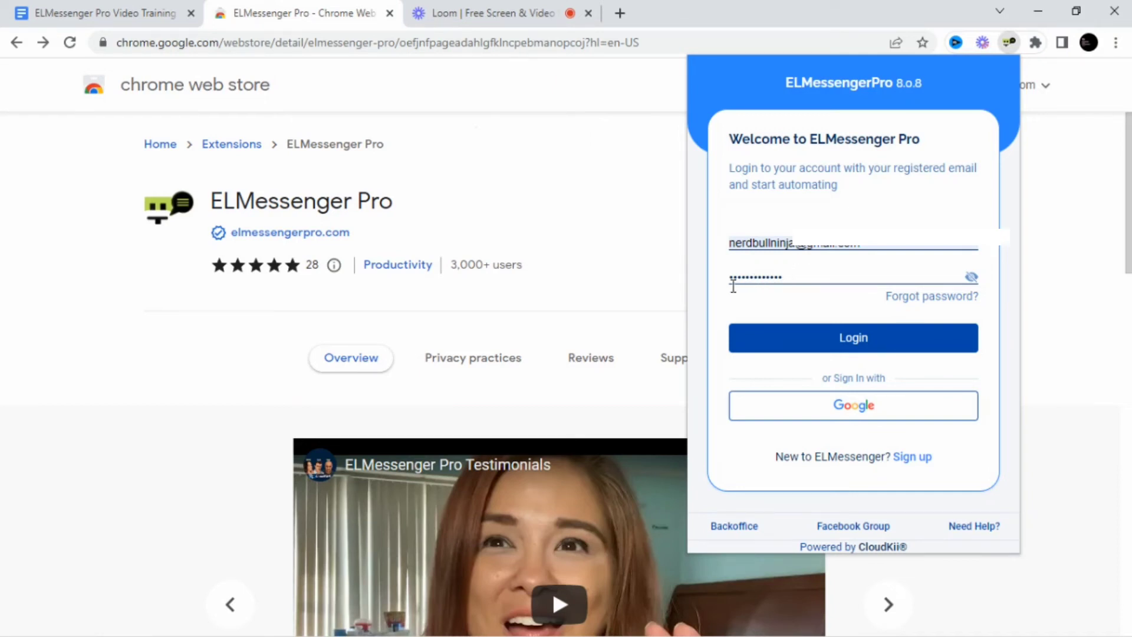
mouse_move(783, 333)
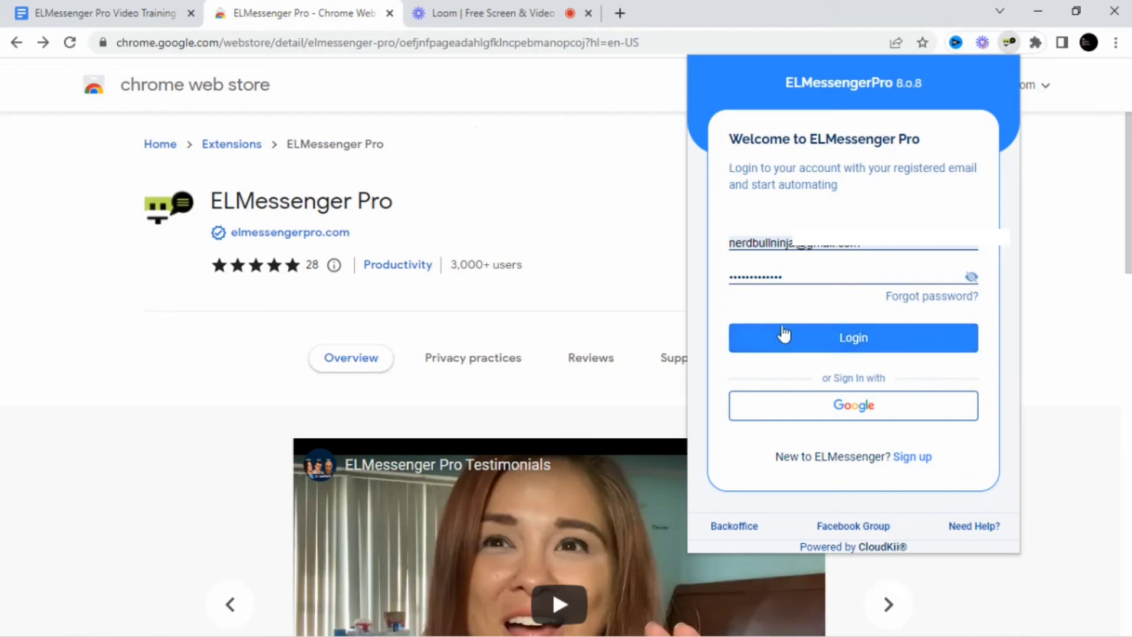
mouse_move(824, 309)
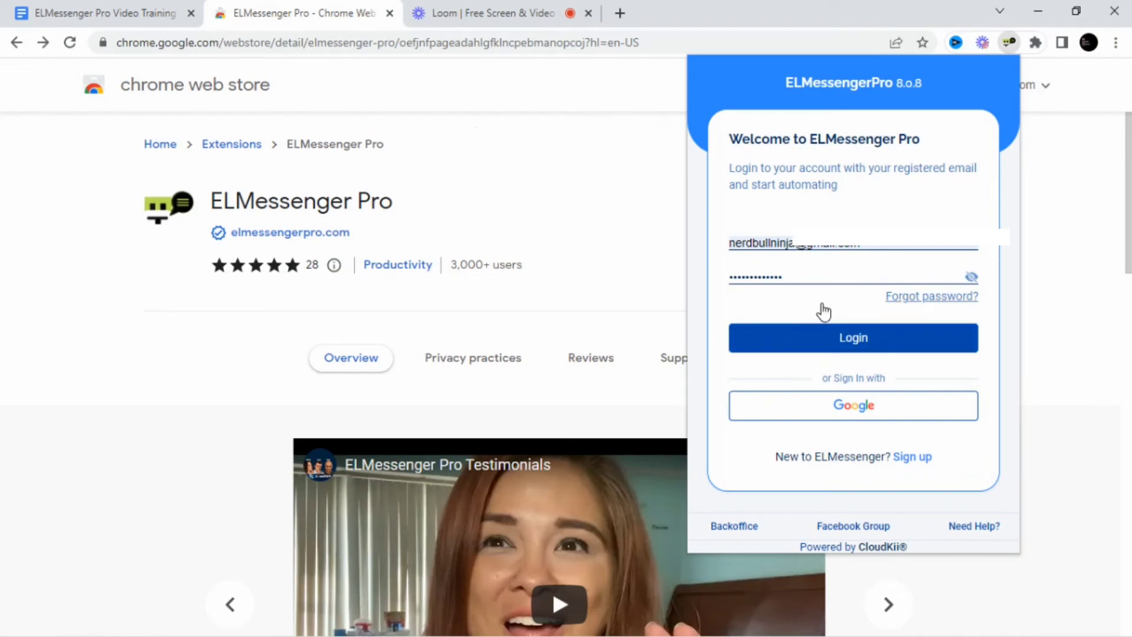
mouse_move(833, 322)
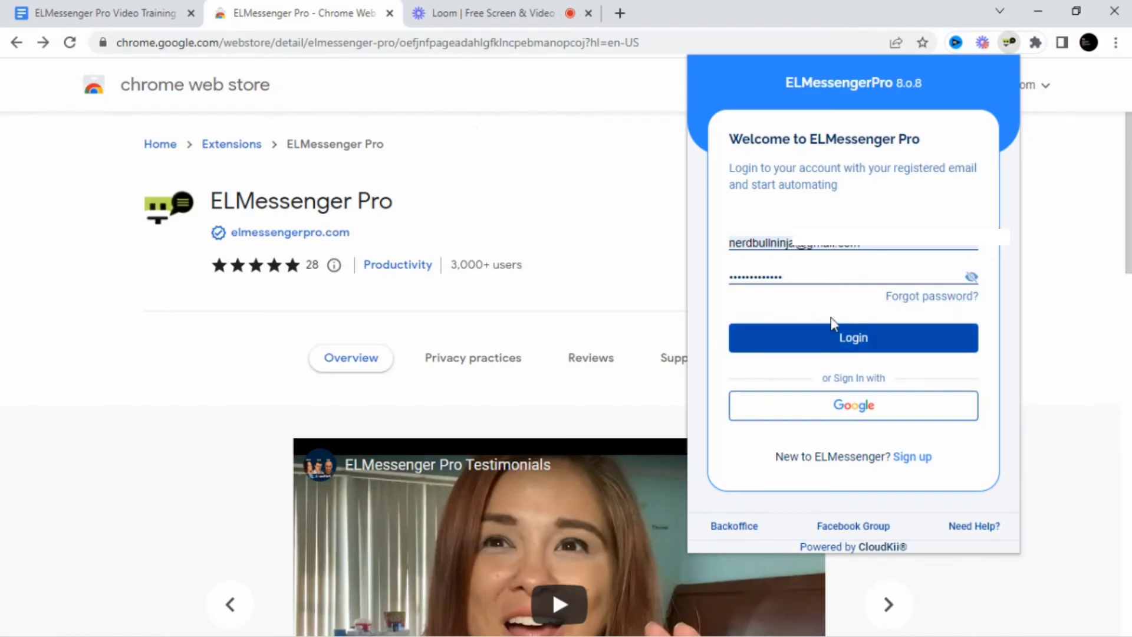
left_click(854, 337)
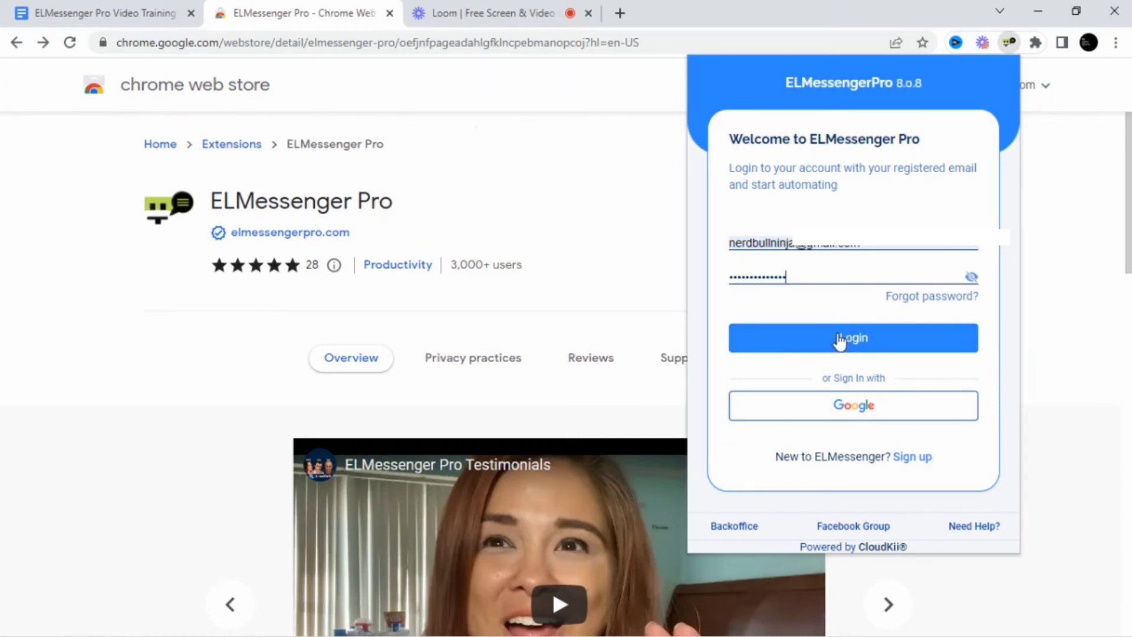
Log in to ELMessenger Pro and browse the Tags panel listing saved tags with contact counts.
left_click(854, 337)
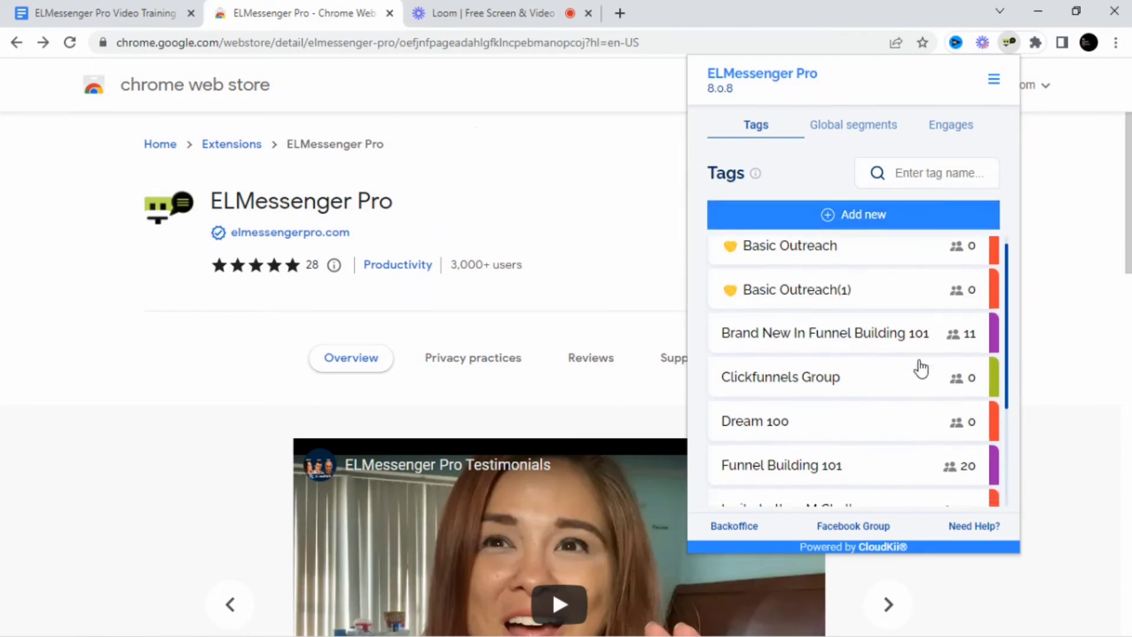
scroll("down", 3)
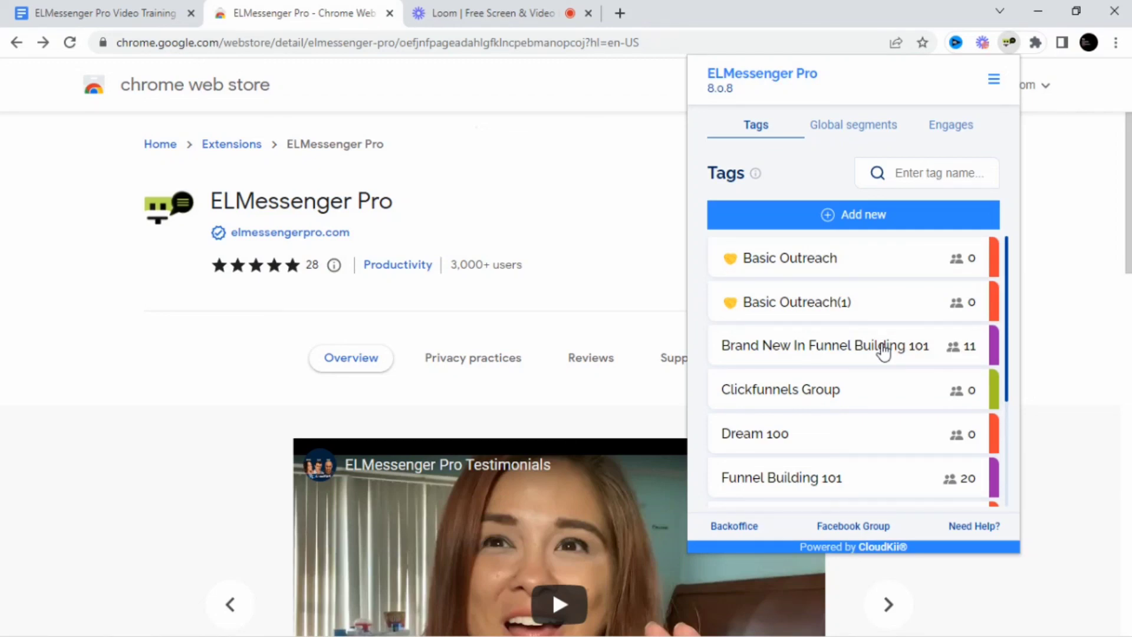
mouse_move(847, 296)
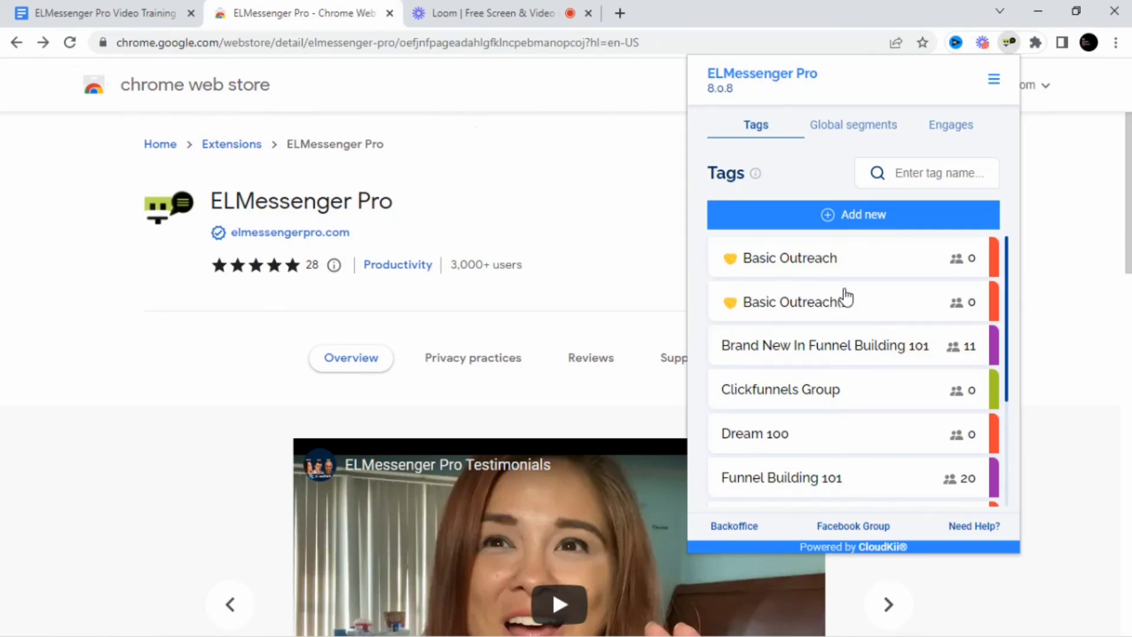
scroll("down", 3)
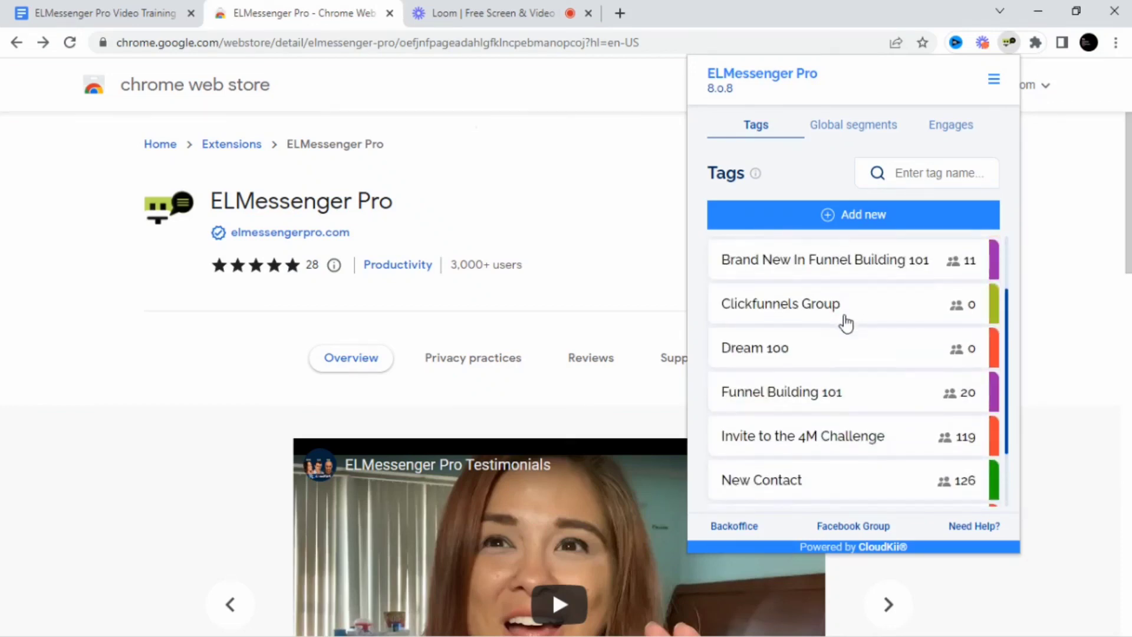